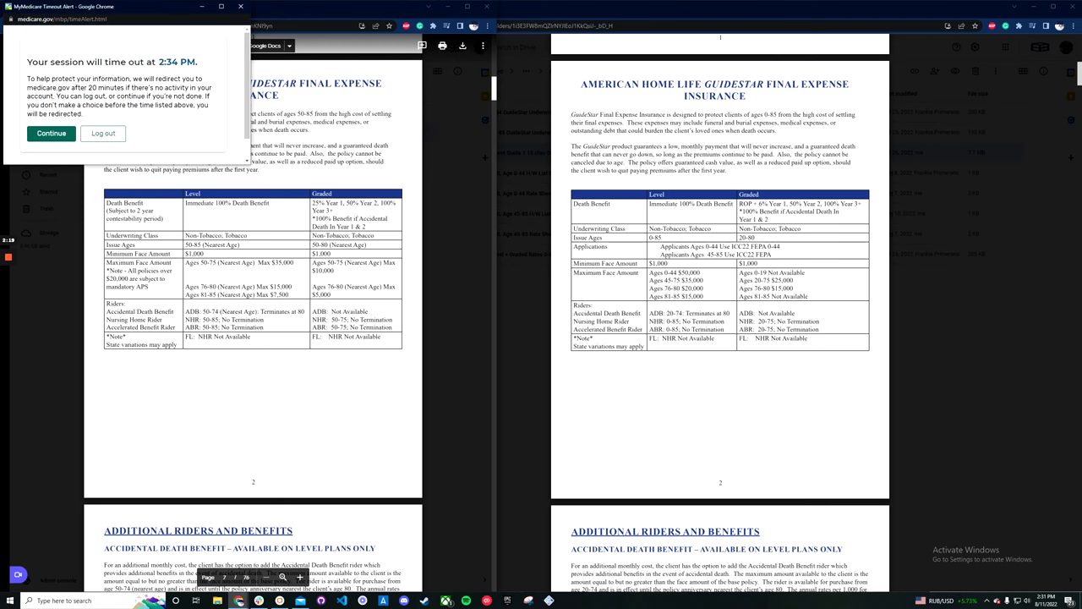
Dismiss the session timeout warning so the agent guide PDF is unobstructed.
click(50, 134)
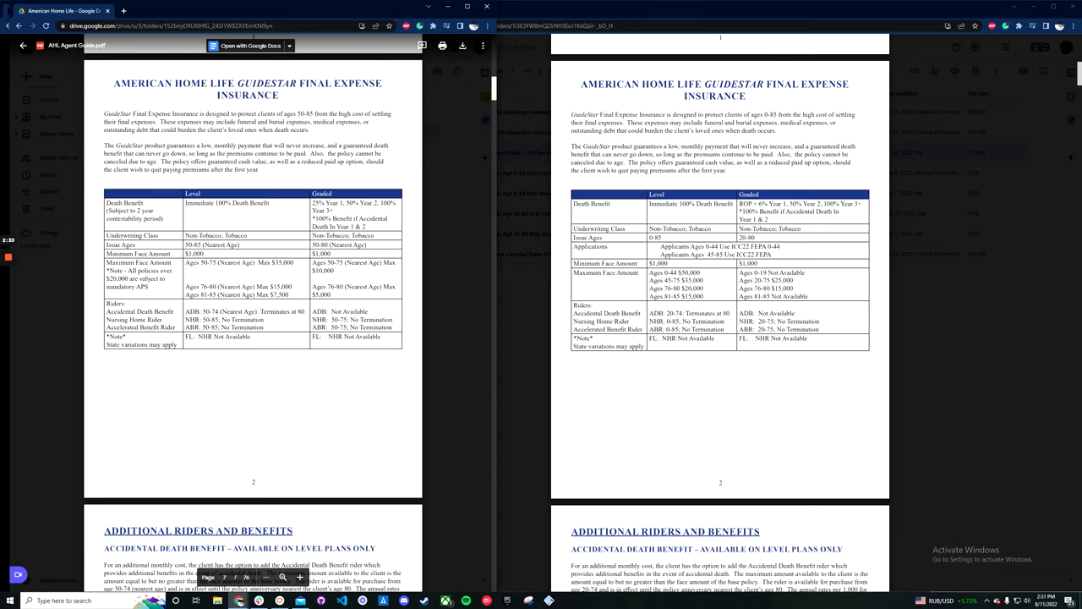
Scroll the agent guide past Calculating Premiums to the Level & Graded Rate Charts page.
scroll(down, 3)
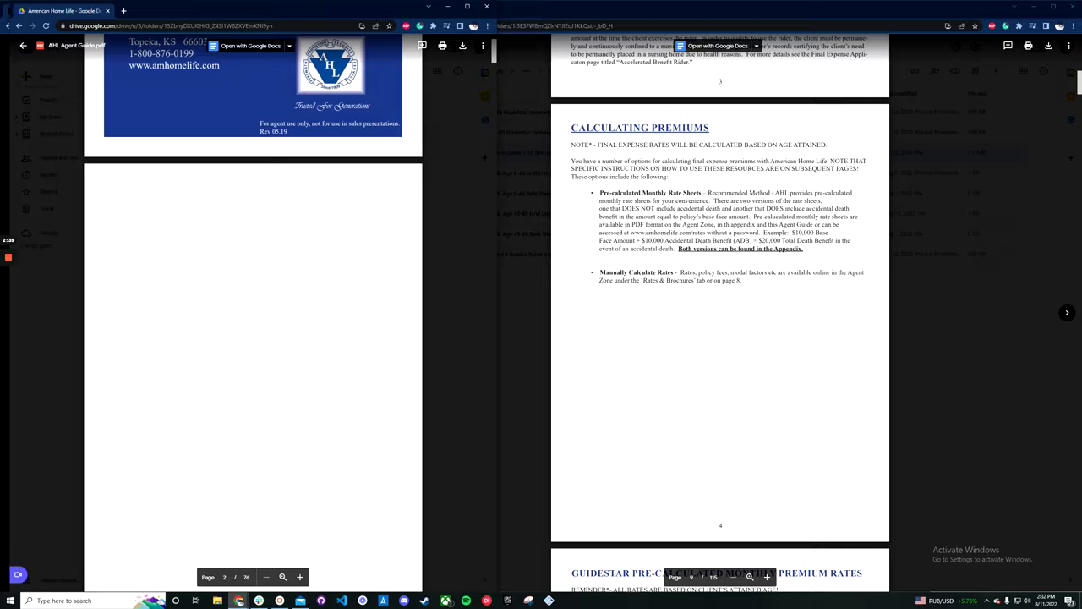
scroll(down, 3)
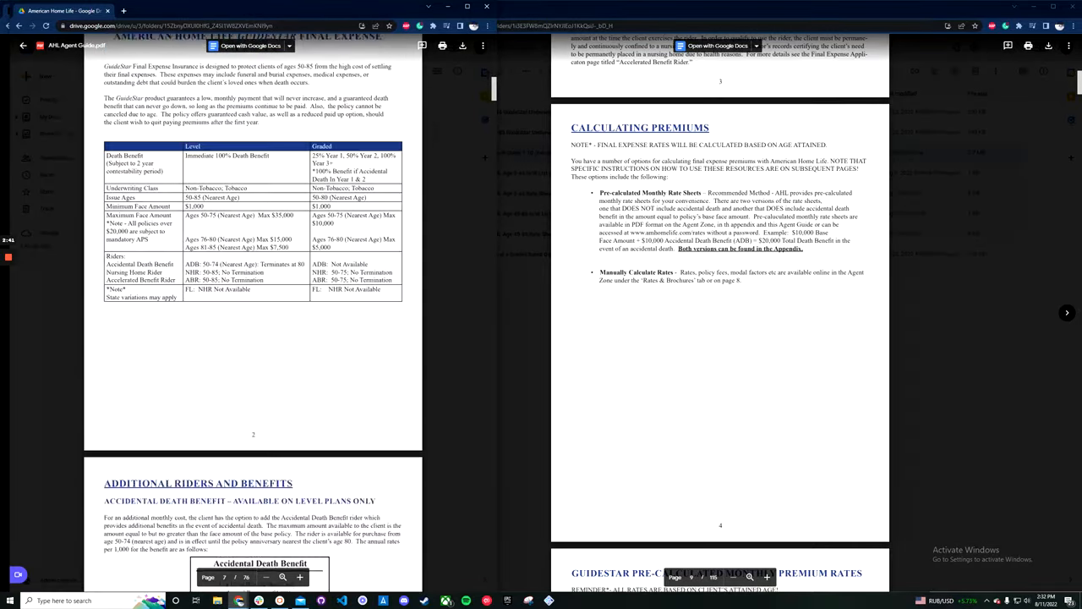
scroll(down, 3)
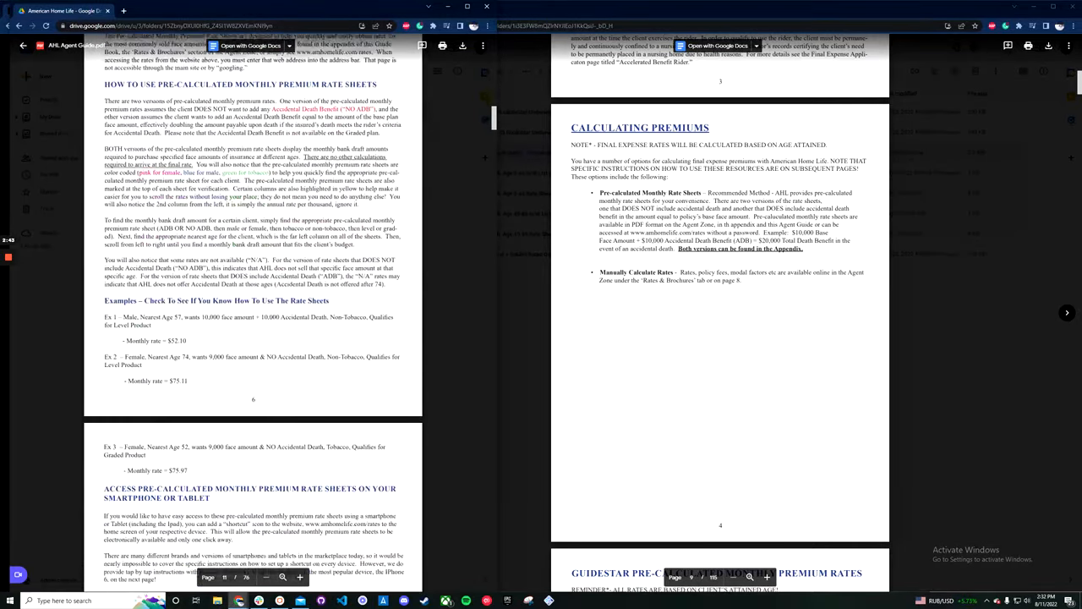
scroll(down, 3)
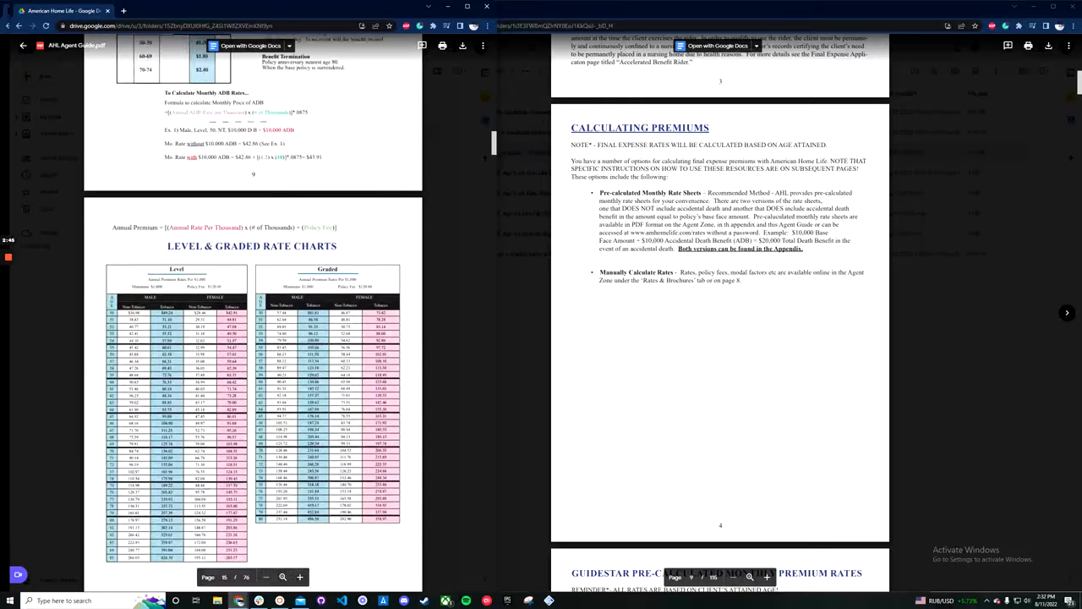
scroll(down, 3)
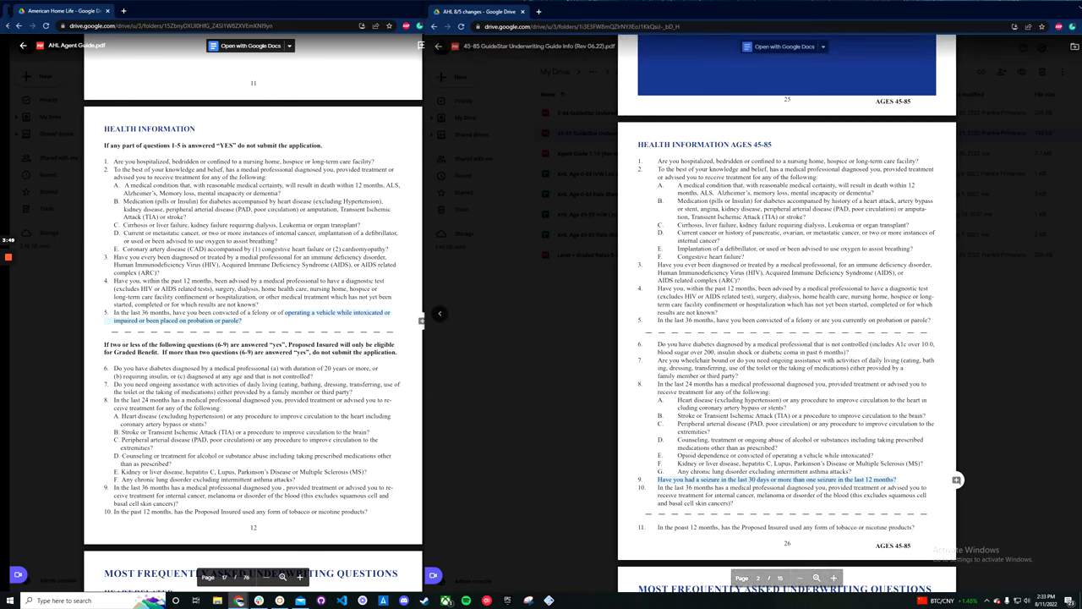
mouse_move(541, 440)
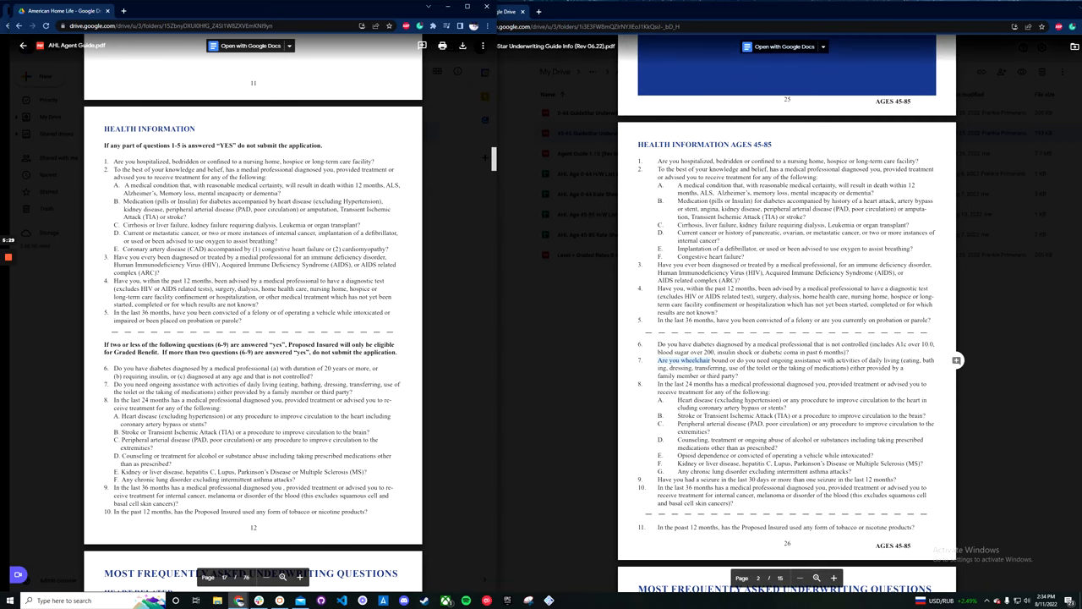
Open the ages 45-85 GuideStar underwriting guide PDF in the right viewer.
double_click(246, 248)
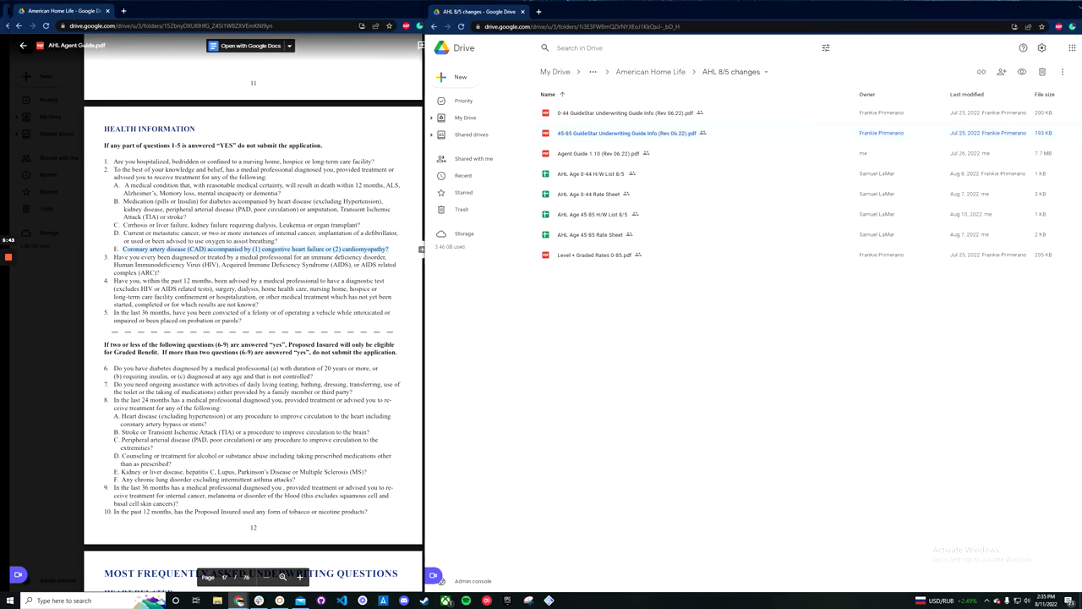
Open the ages 0-44 underwriting application from the AHL 8/5 changes folder.
double_click(605, 112)
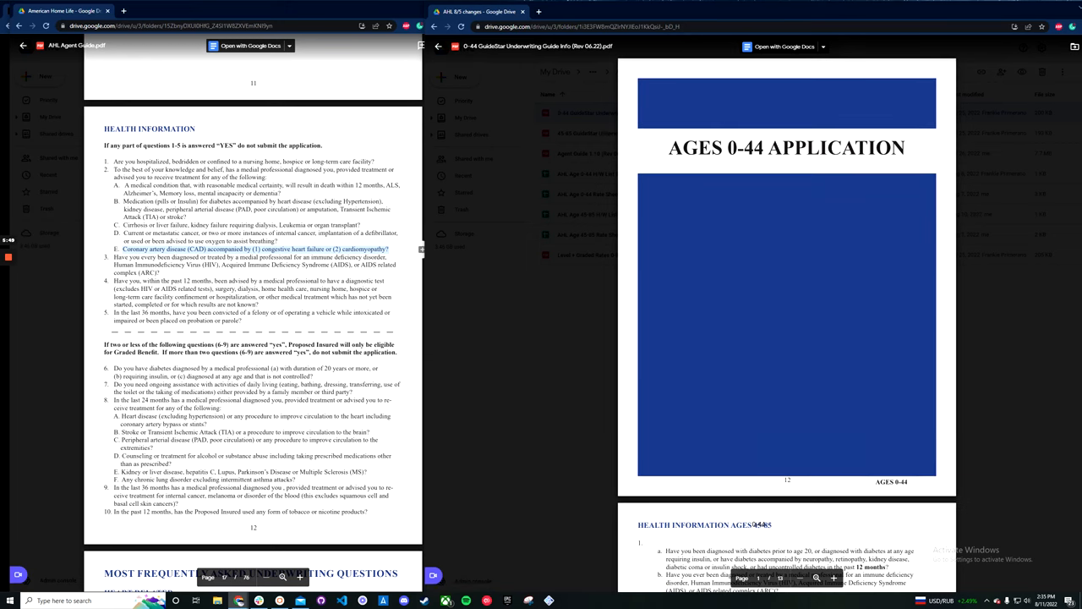
Scroll the ages 0-44 application down to its Health Information questions.
scroll(down, 3)
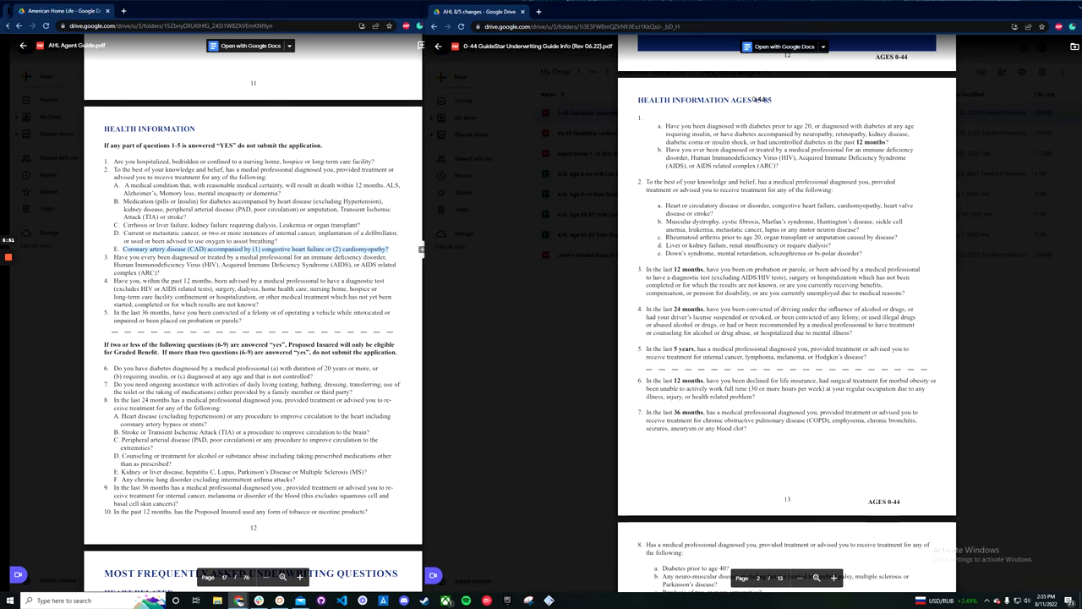